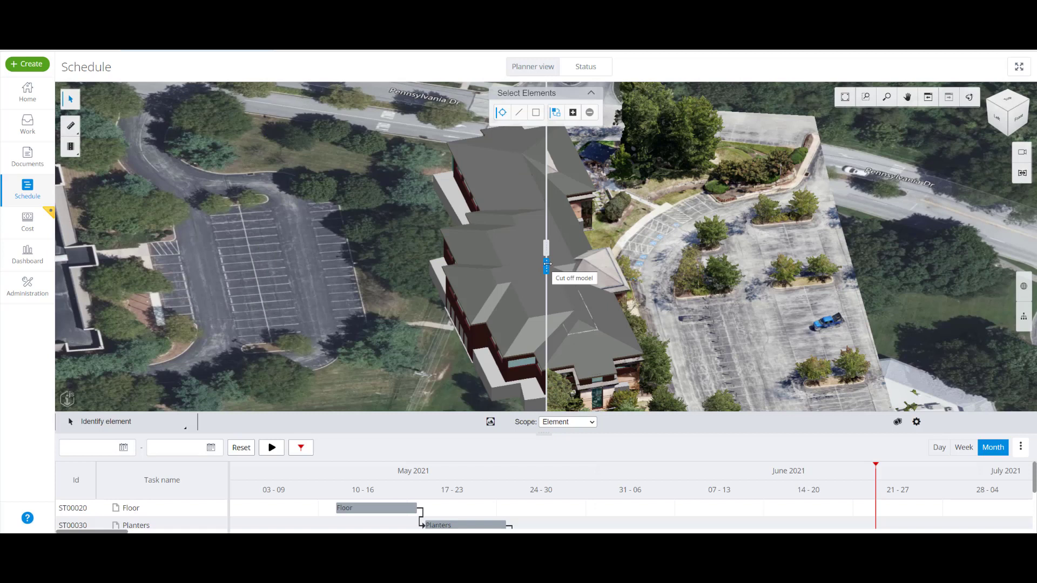
Step: Slide the model/reality split back and forth across the building and zoom in on the roof
drag(545, 265, 555, 255)
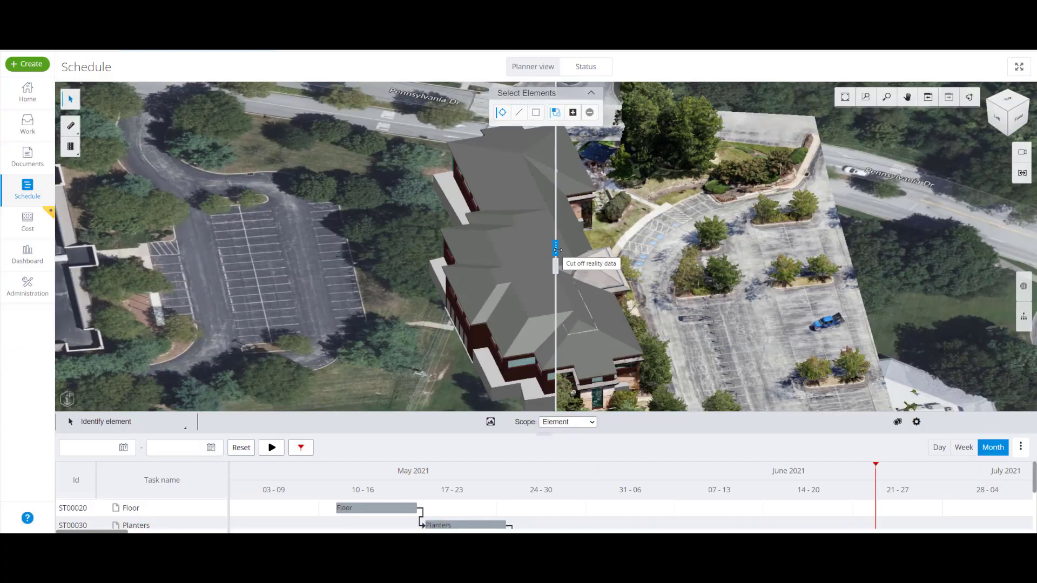
drag(555, 258, 877, 258)
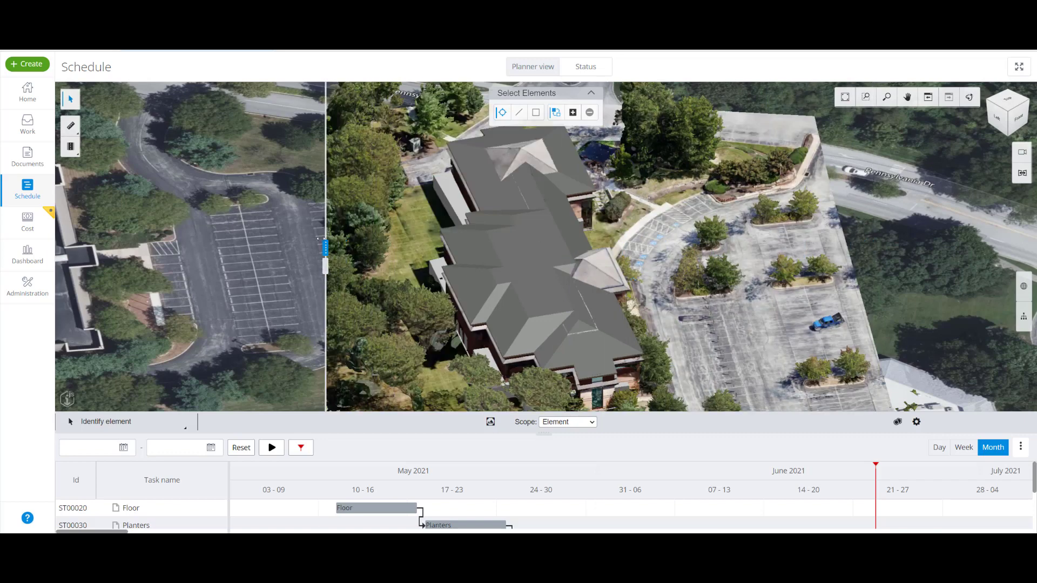
drag(324, 249, 368, 249)
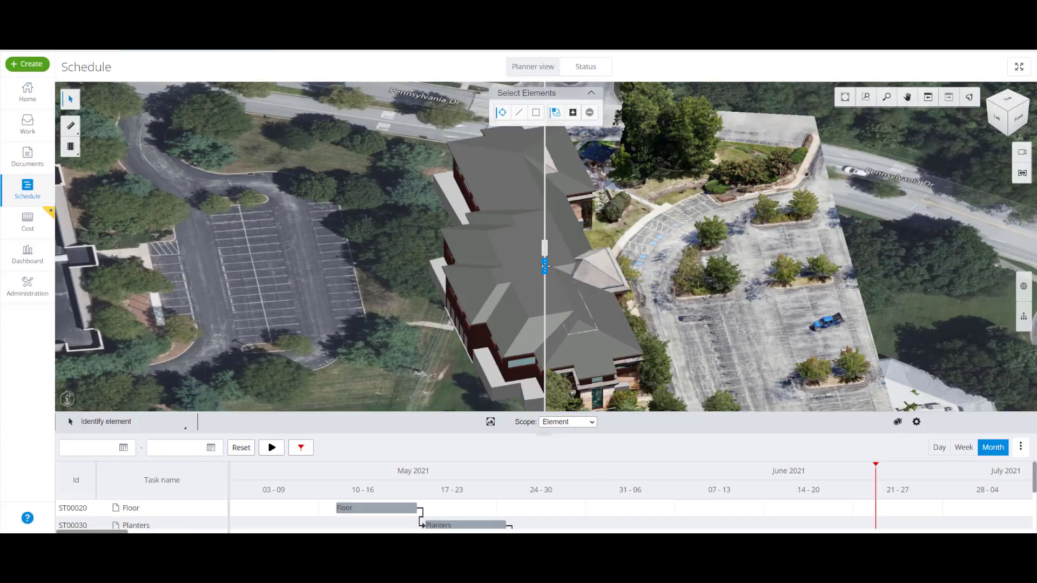
drag(543, 266, 255, 266)
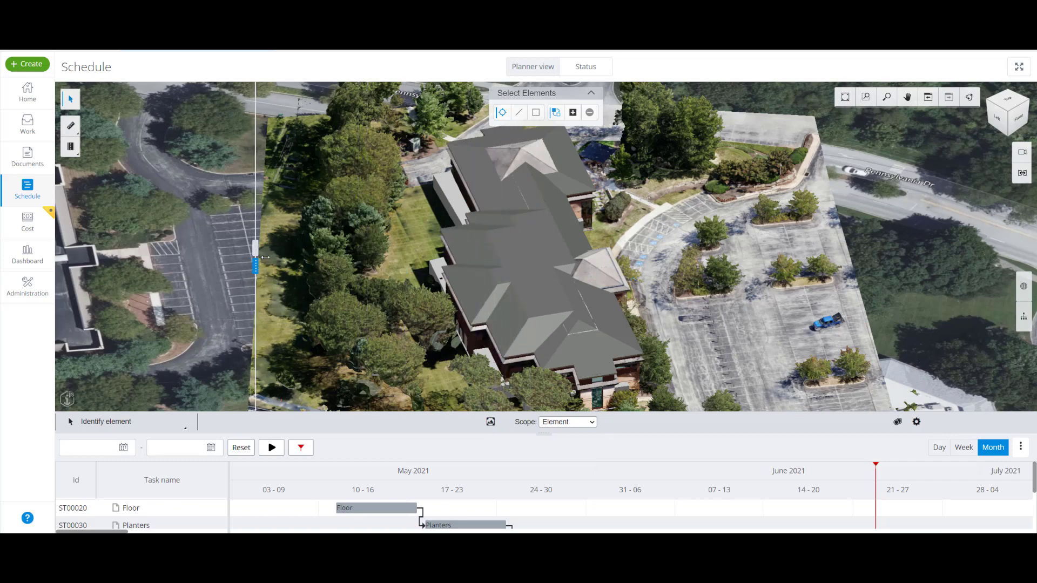
drag(255, 264, 592, 268)
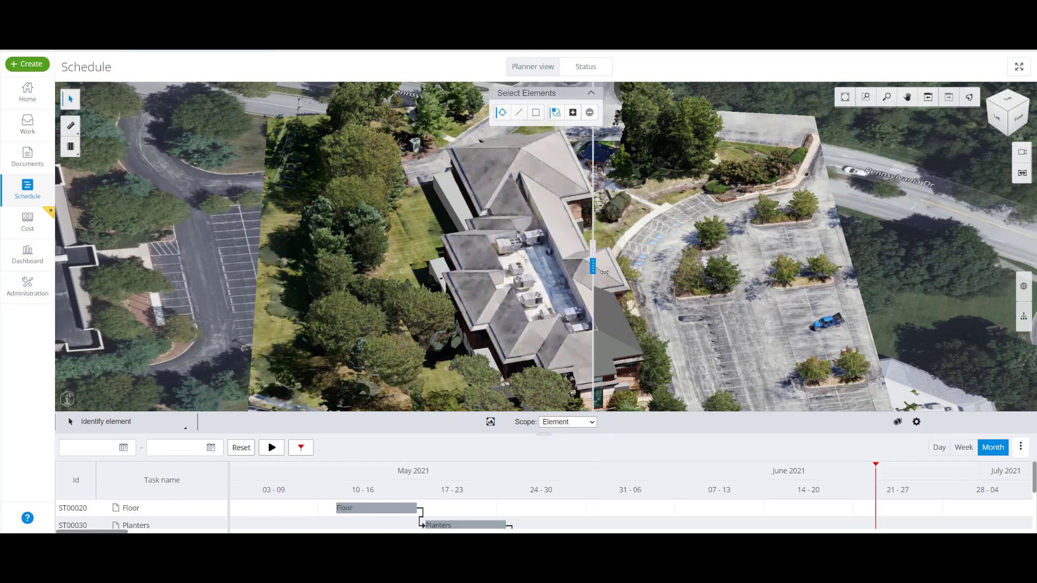
drag(594, 264, 640, 264)
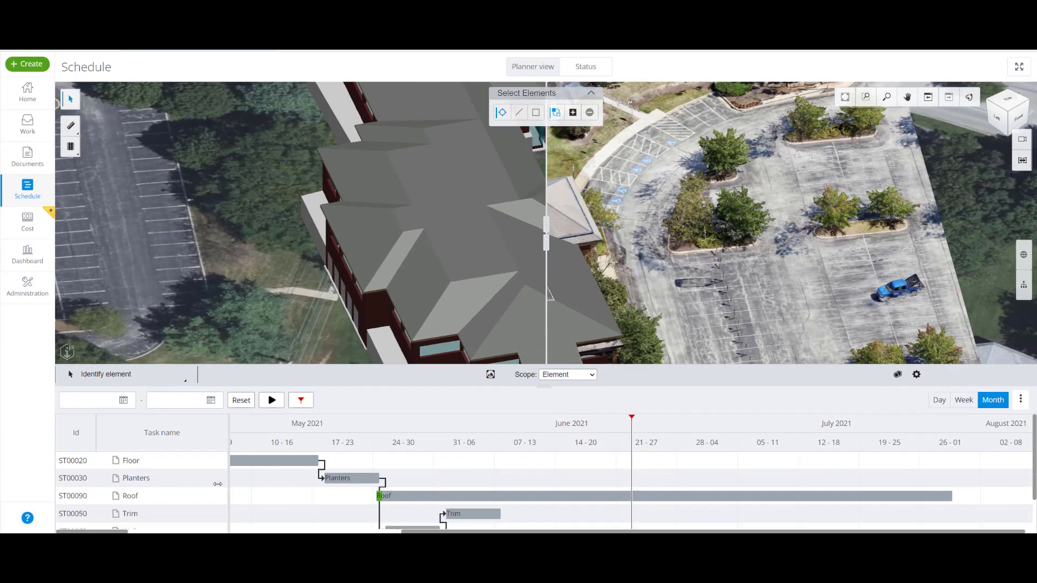
Step: Switch the schedule panel to the Status view for the Roof task
click(129, 495)
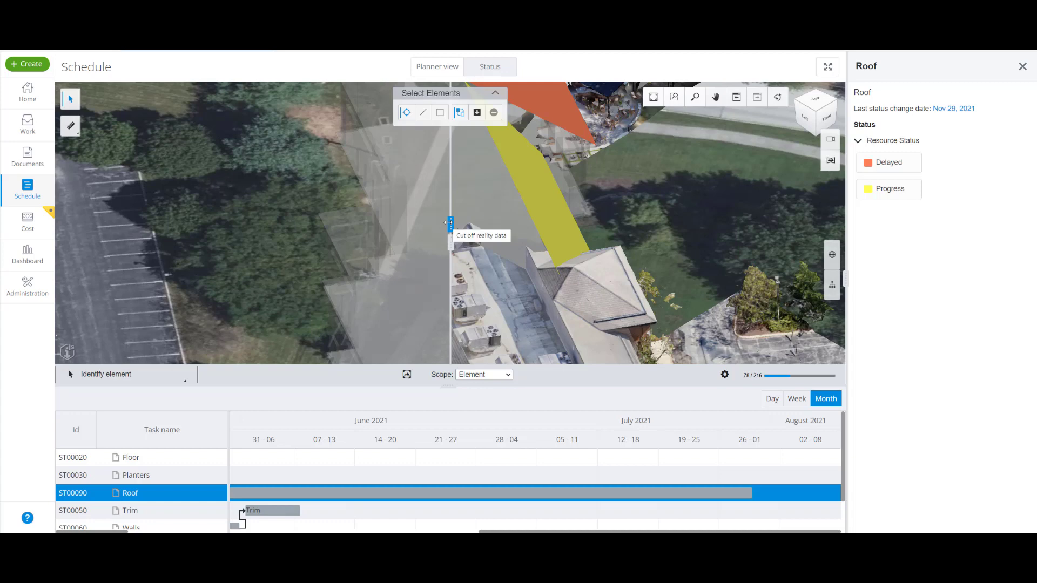
Step: Pan onto the roof and slide the reality cut-off across the Delayed and Progress roof areas
drag(450, 231, 663, 231)
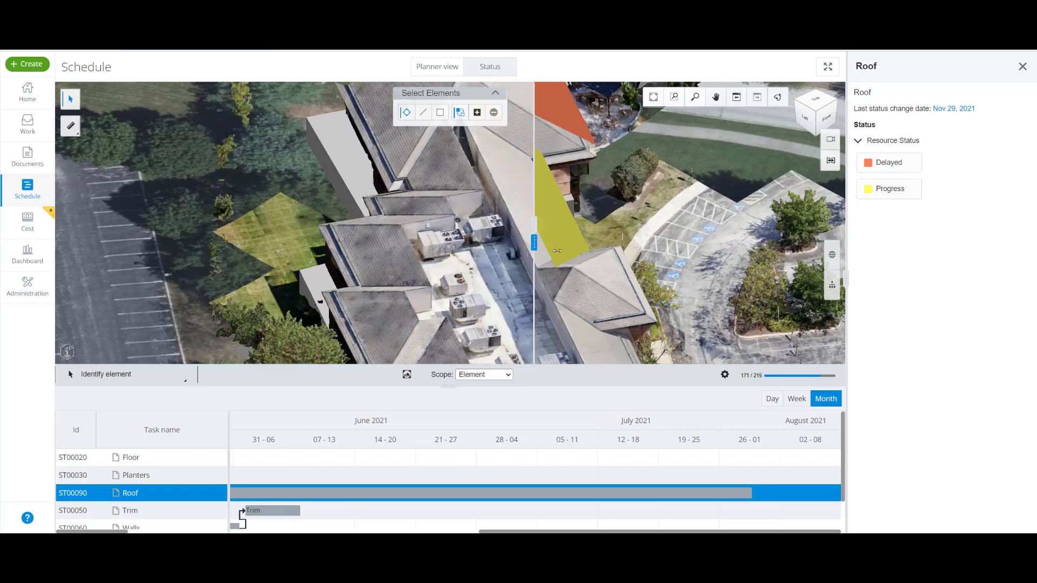
drag(536, 252, 565, 251)
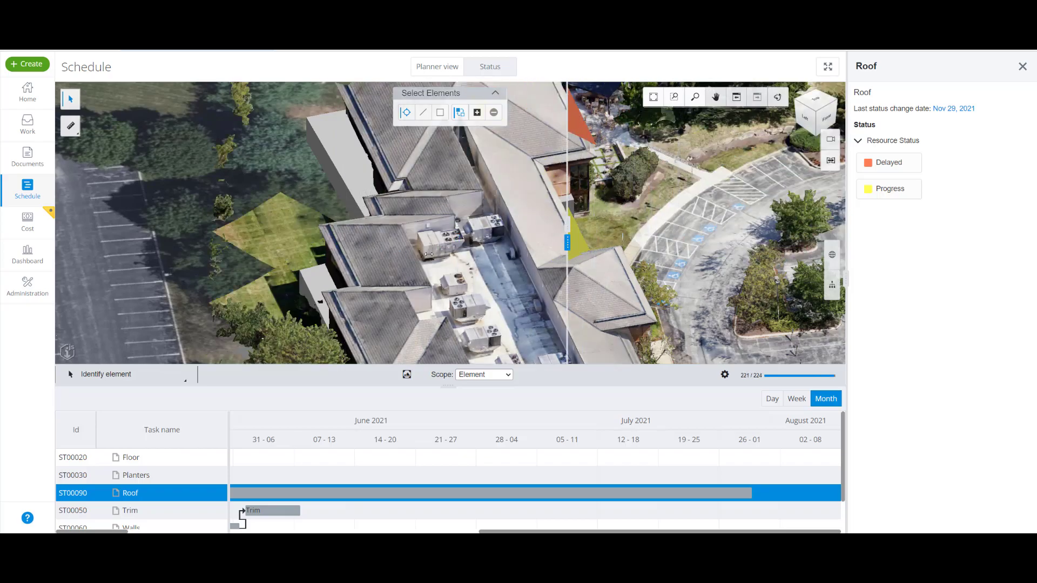